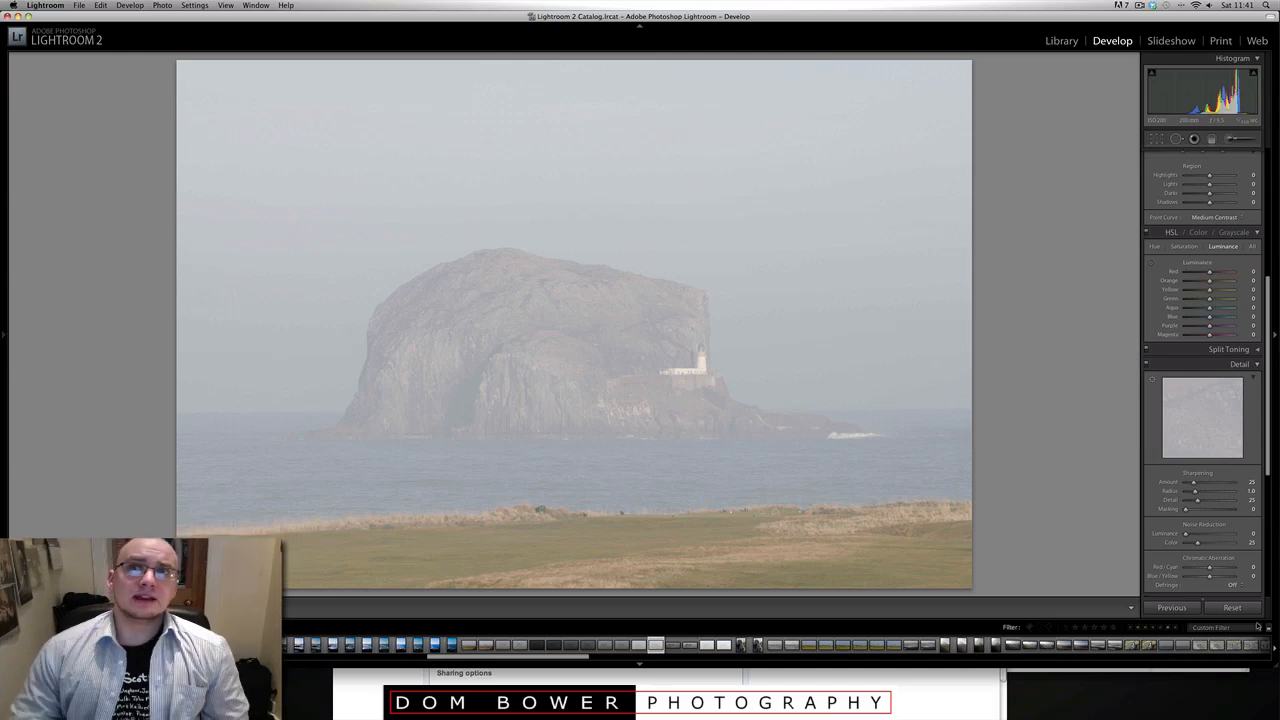
mouse_move(728, 378)
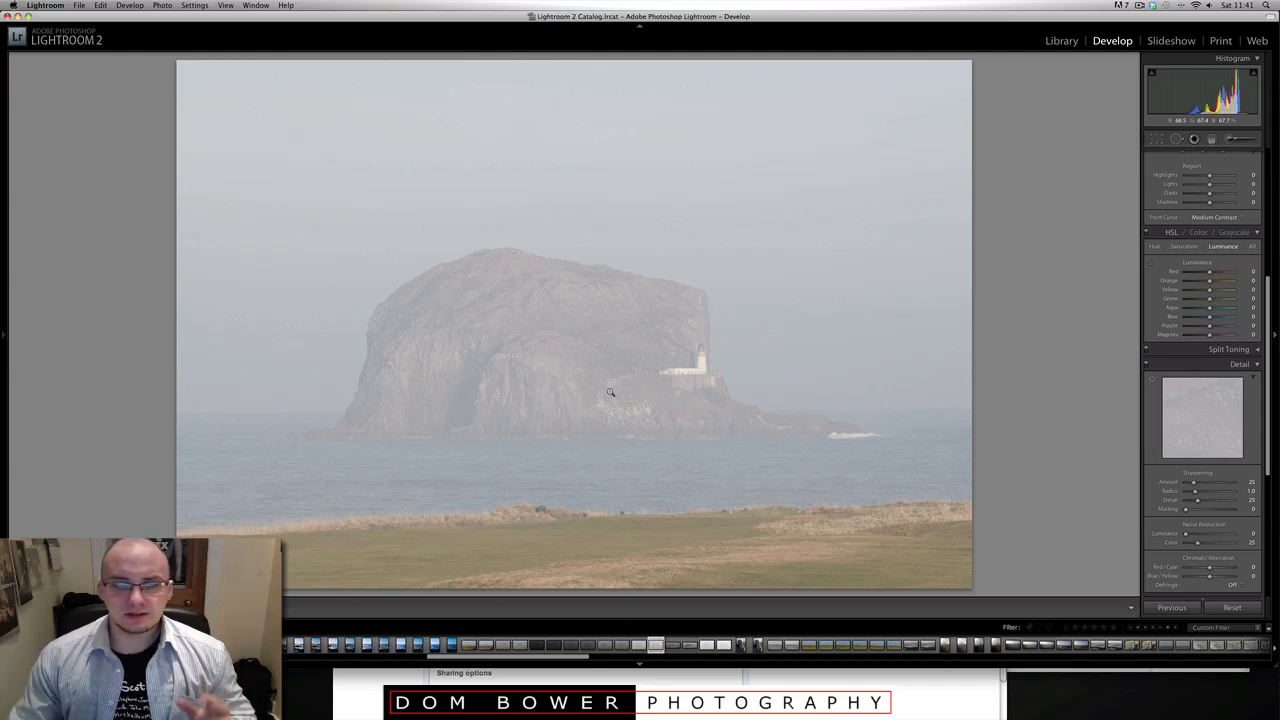
mouse_move(804, 314)
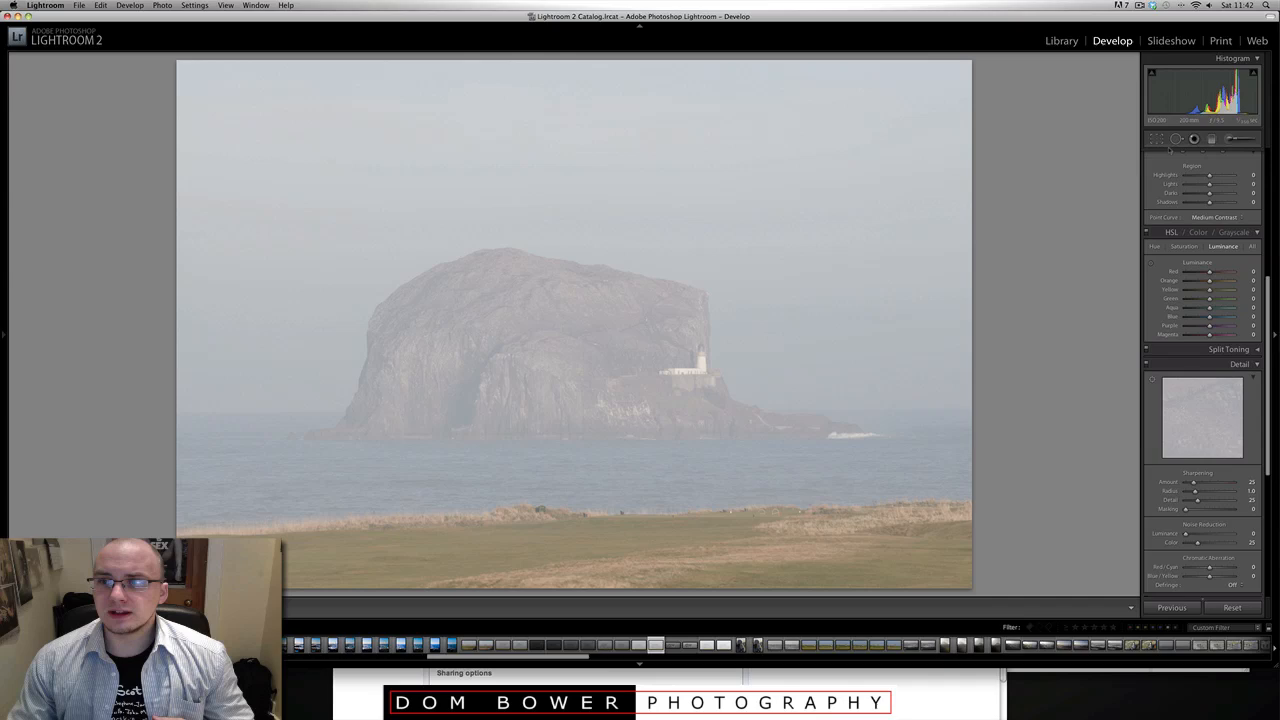
- Crop the Bass Rock photo to a wide panorama framing the rock and lighthouse
left_click(1160, 140)
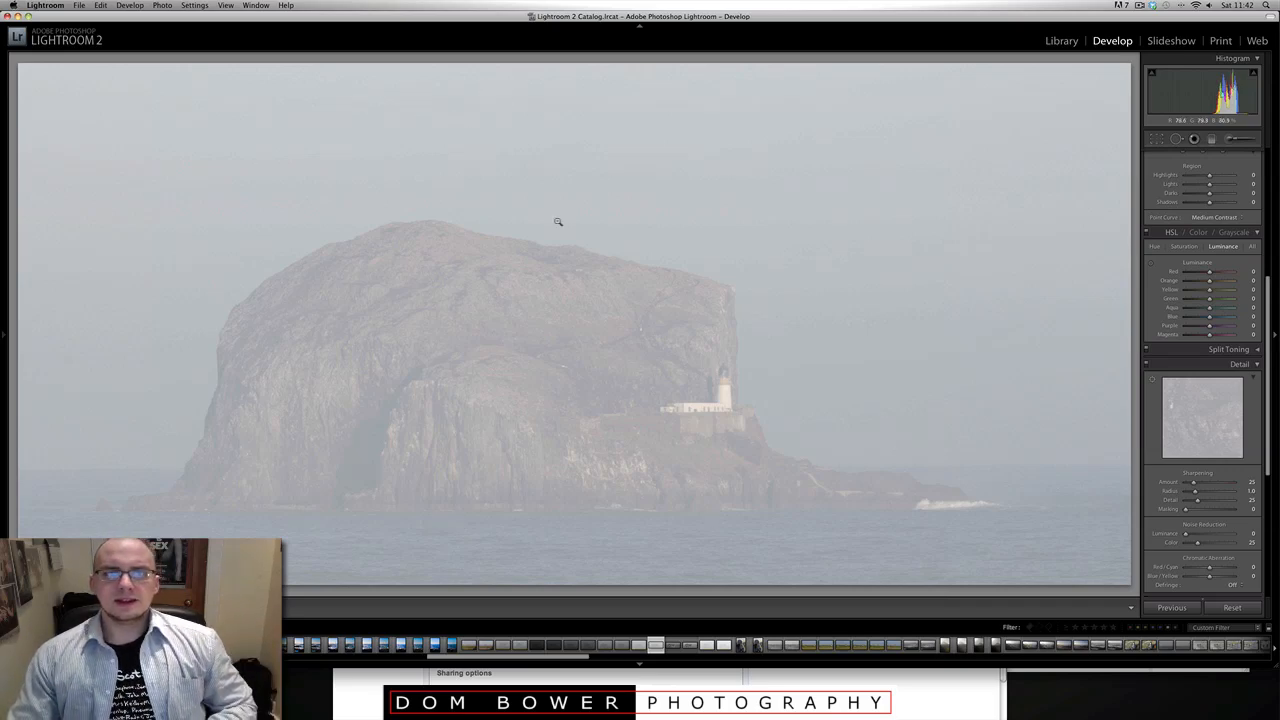
mouse_move(688, 316)
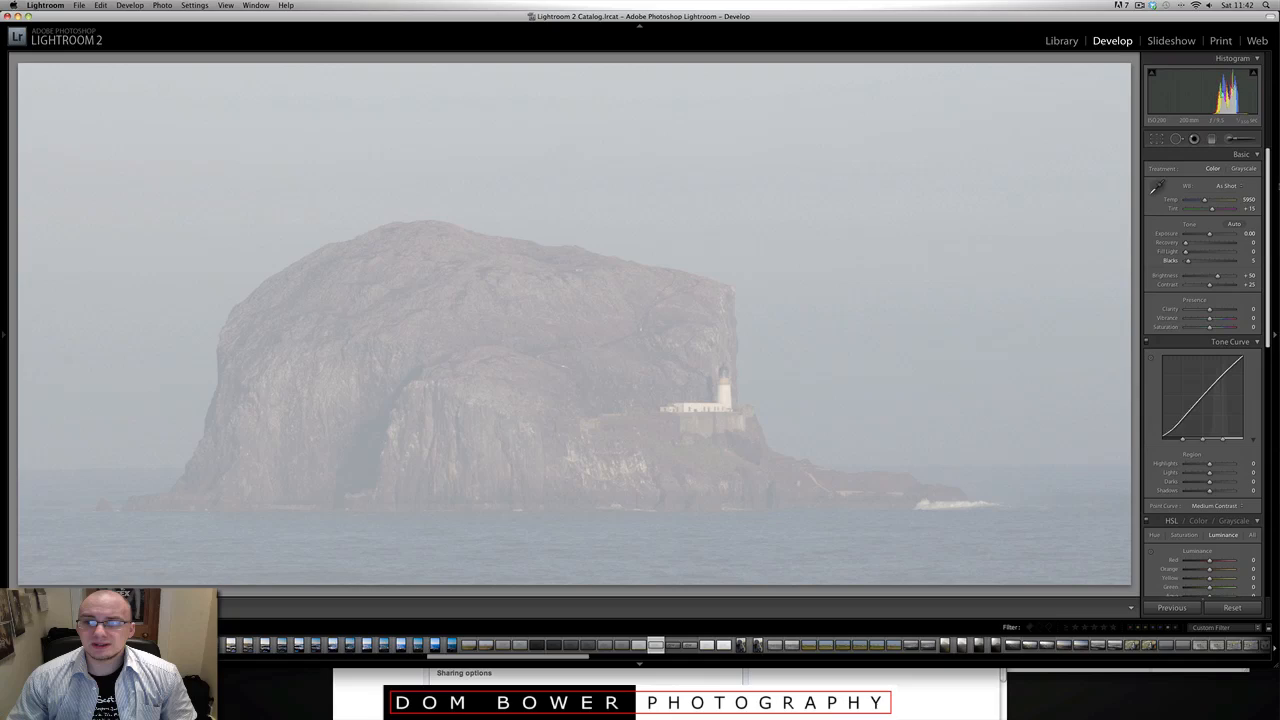
- Switch the Treatment to Grayscale so the cropped photo becomes black and white
left_click(1234, 168)
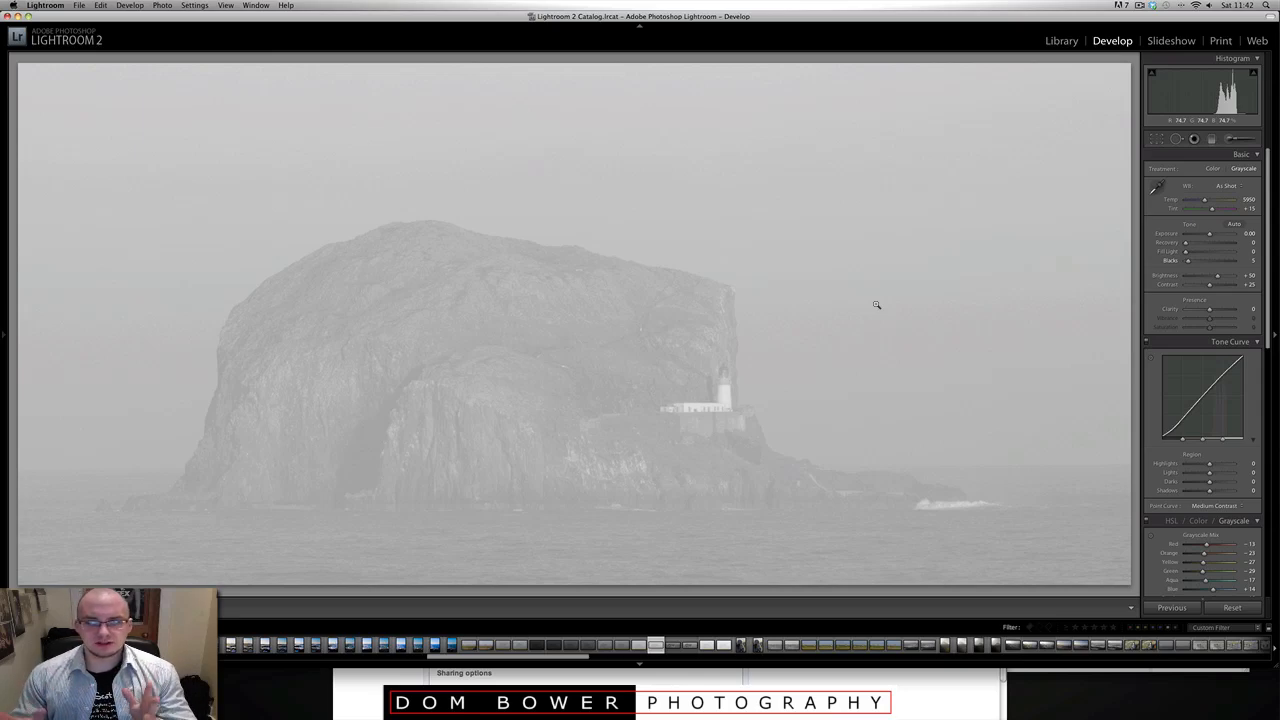
mouse_move(1020, 304)
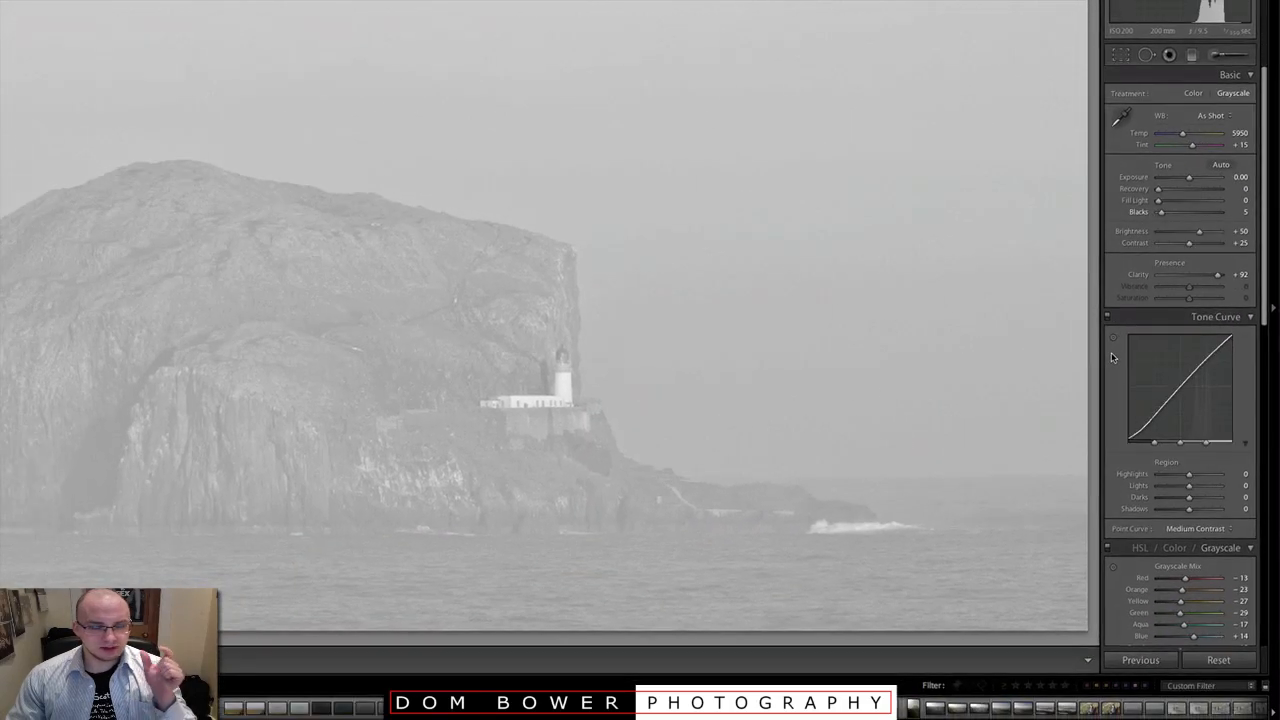
- Raise Clarity and Contrast in the Basic panel to bring out rock texture and cut haze
left_click_drag(1216, 274, 1196, 274)
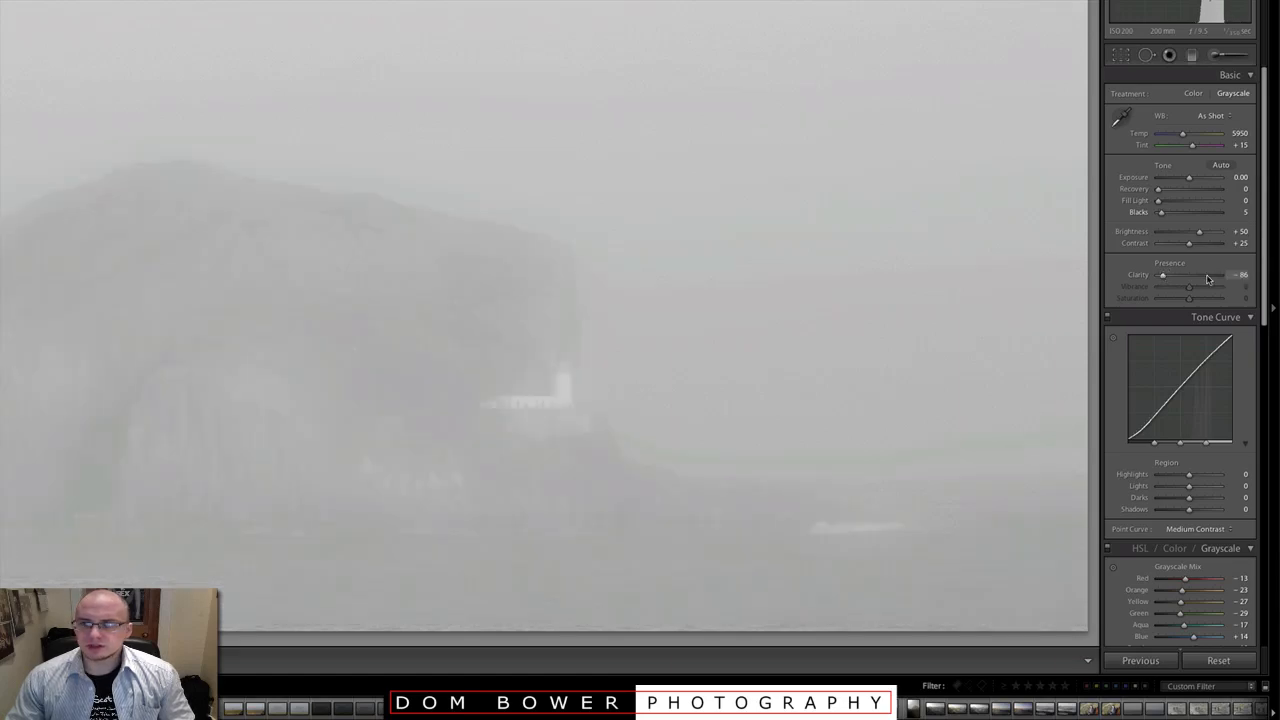
left_click_drag(1164, 274, 1230, 274)
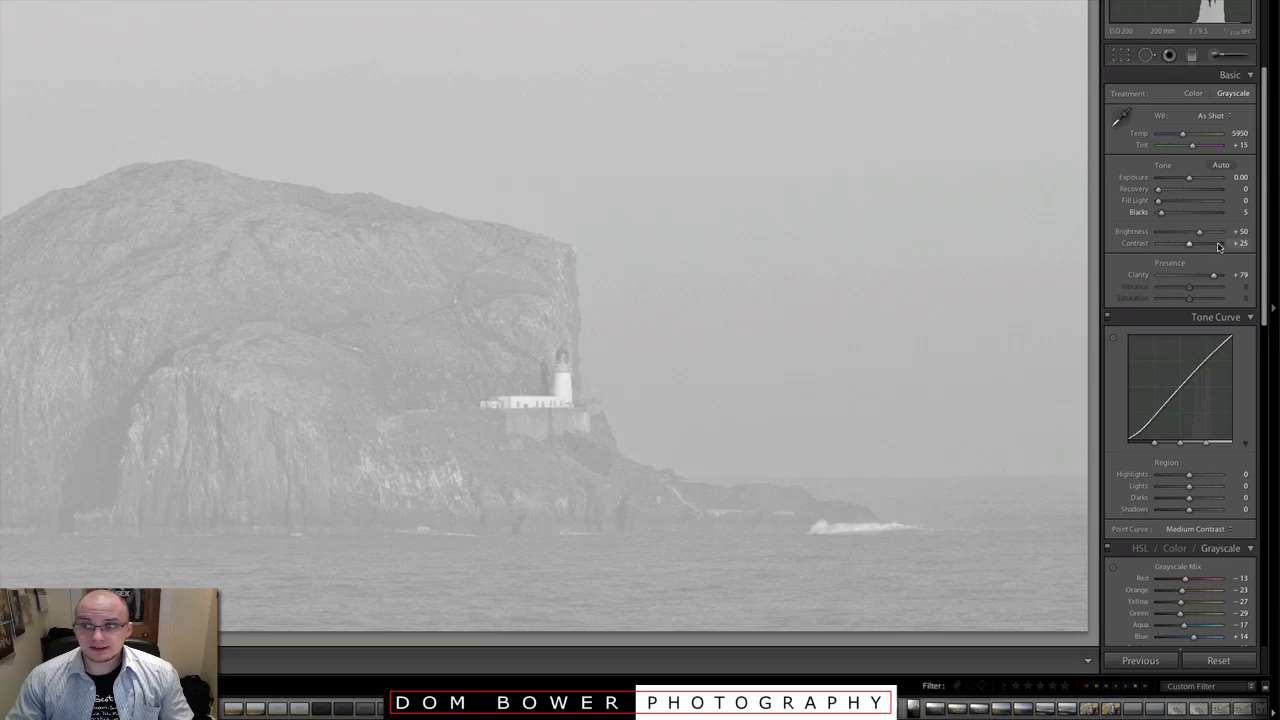
left_click_drag(1184, 244, 1216, 244)
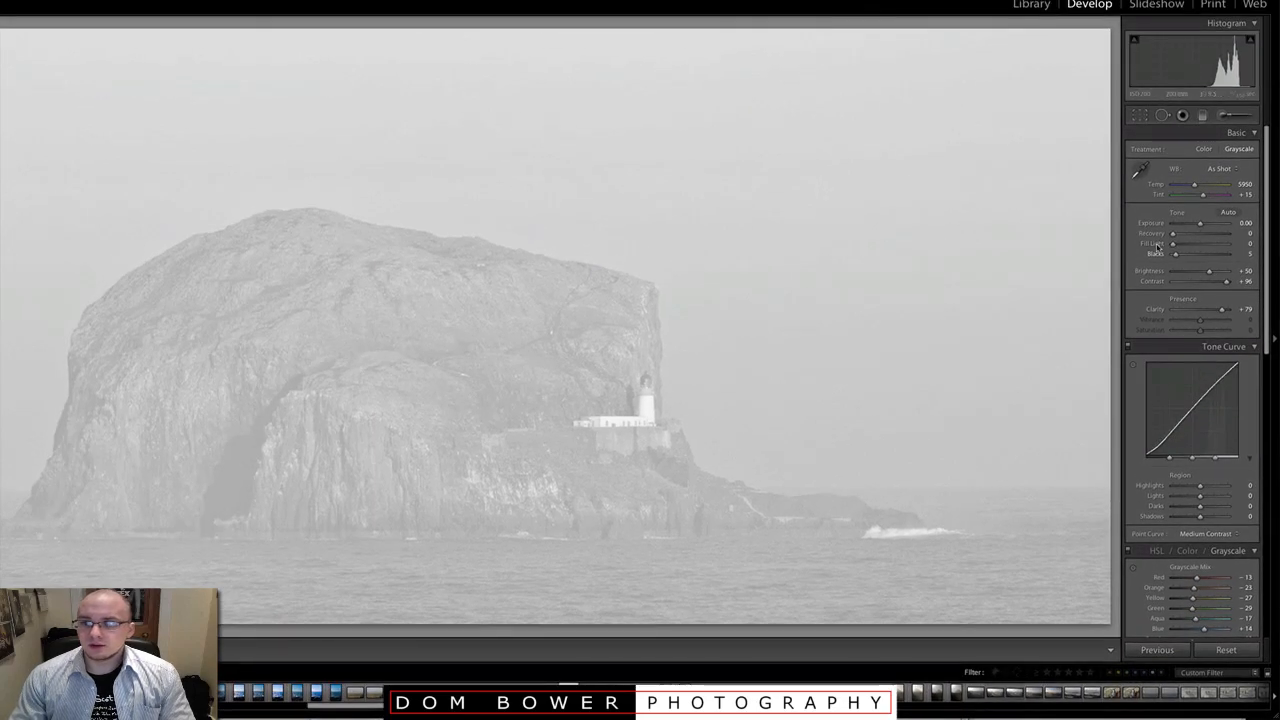
left_click_drag(1176, 252, 1210, 252)
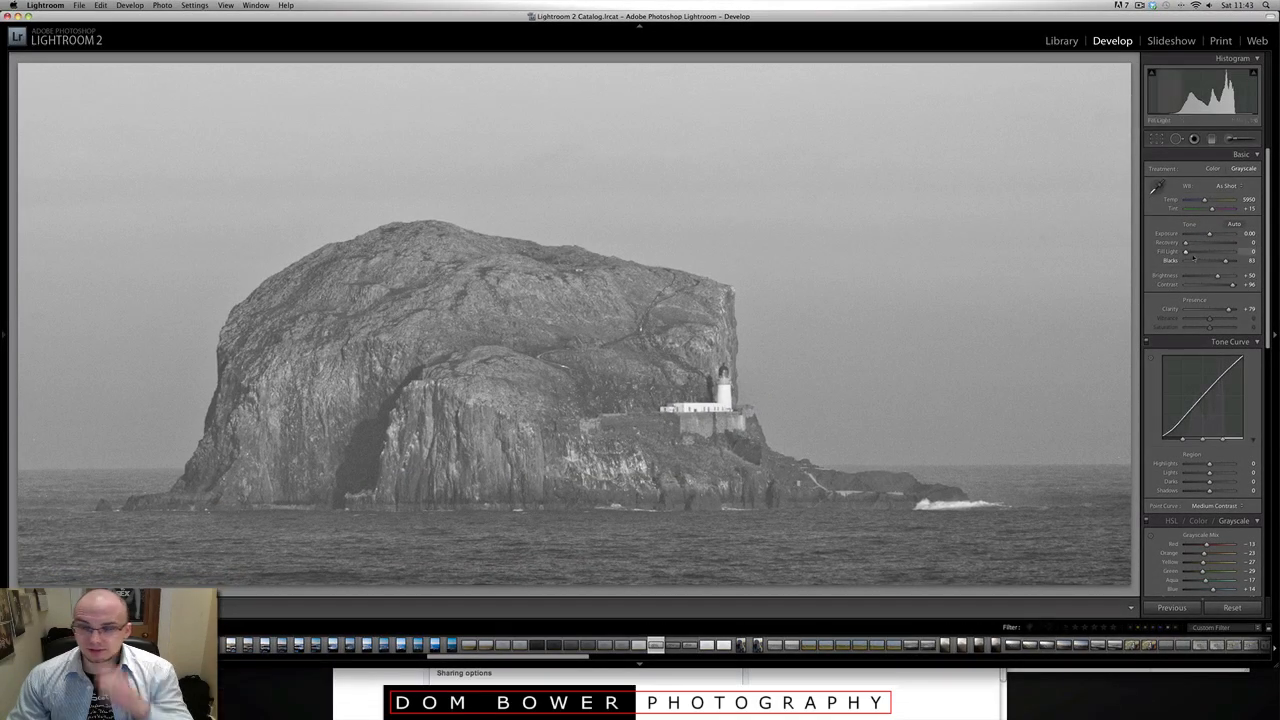
- Deepen Blacks and lower Exposure, then lift Brightness slightly for a darker, contrasty image
left_click_drag(1184, 242, 1204, 242)
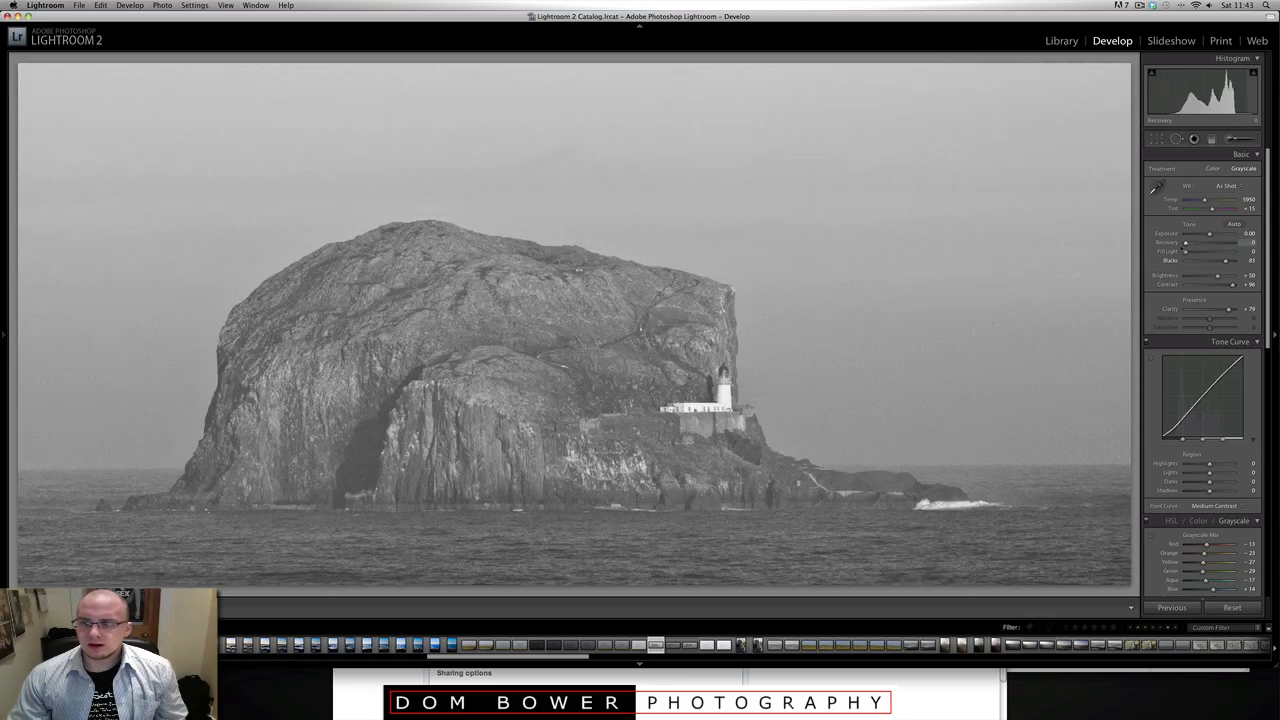
left_click_drag(1184, 244, 1202, 244)
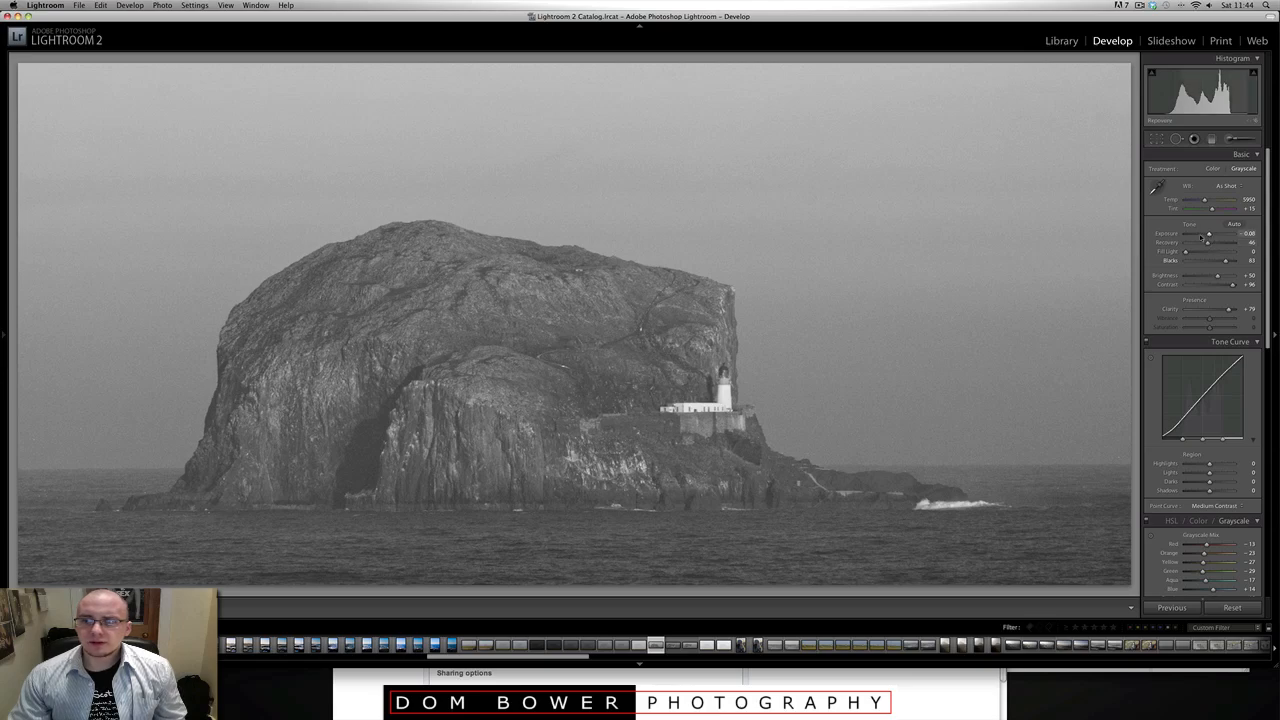
left_click_drag(1210, 234, 1196, 234)
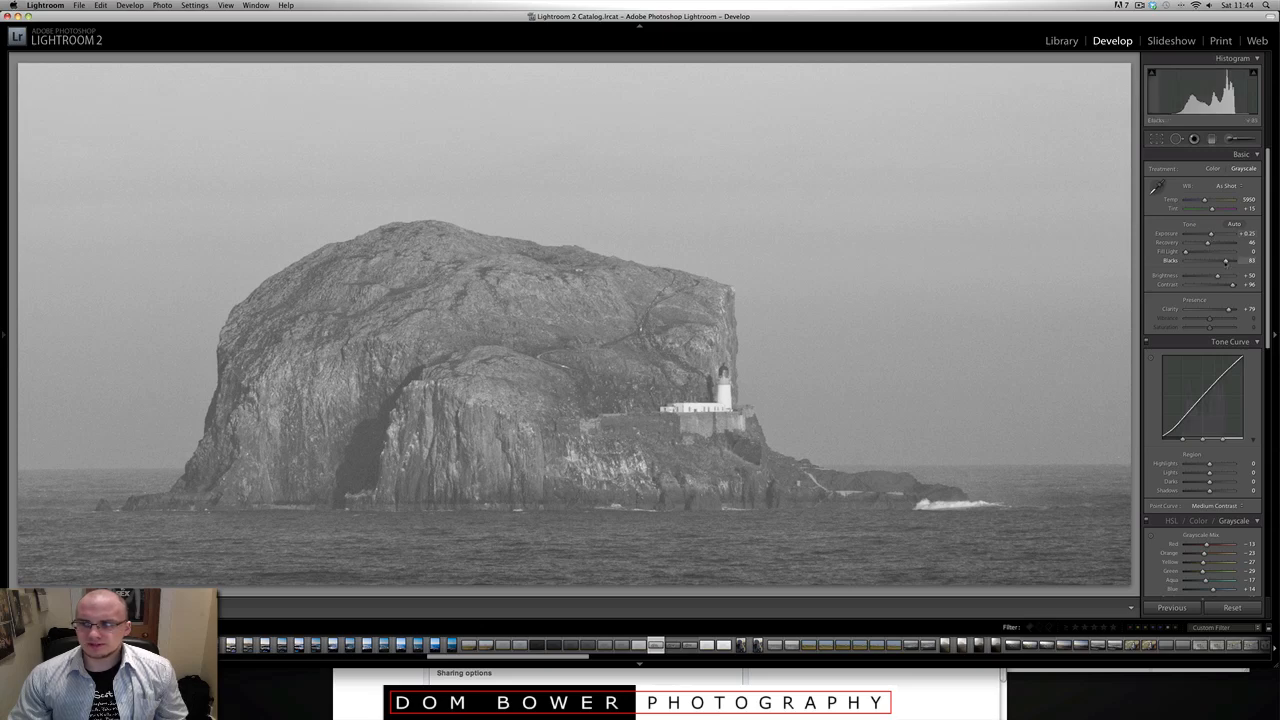
left_click_drag(1224, 260, 1232, 260)
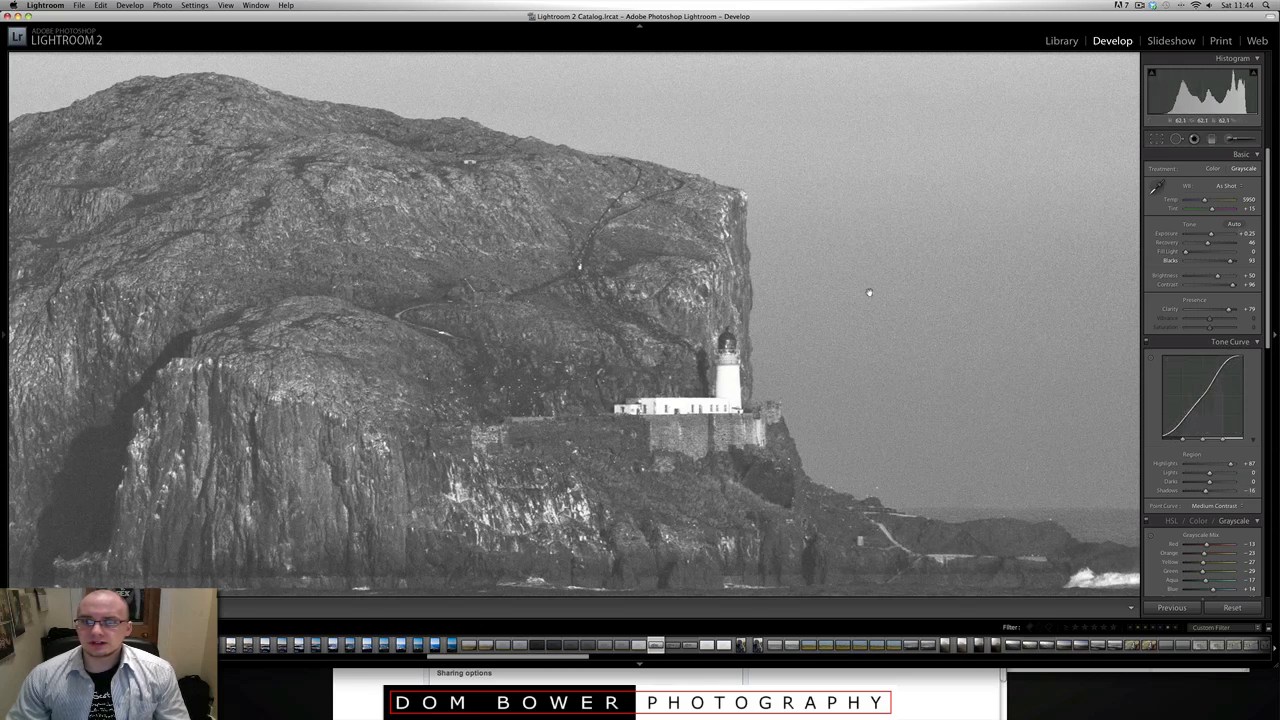
mouse_move(884, 290)
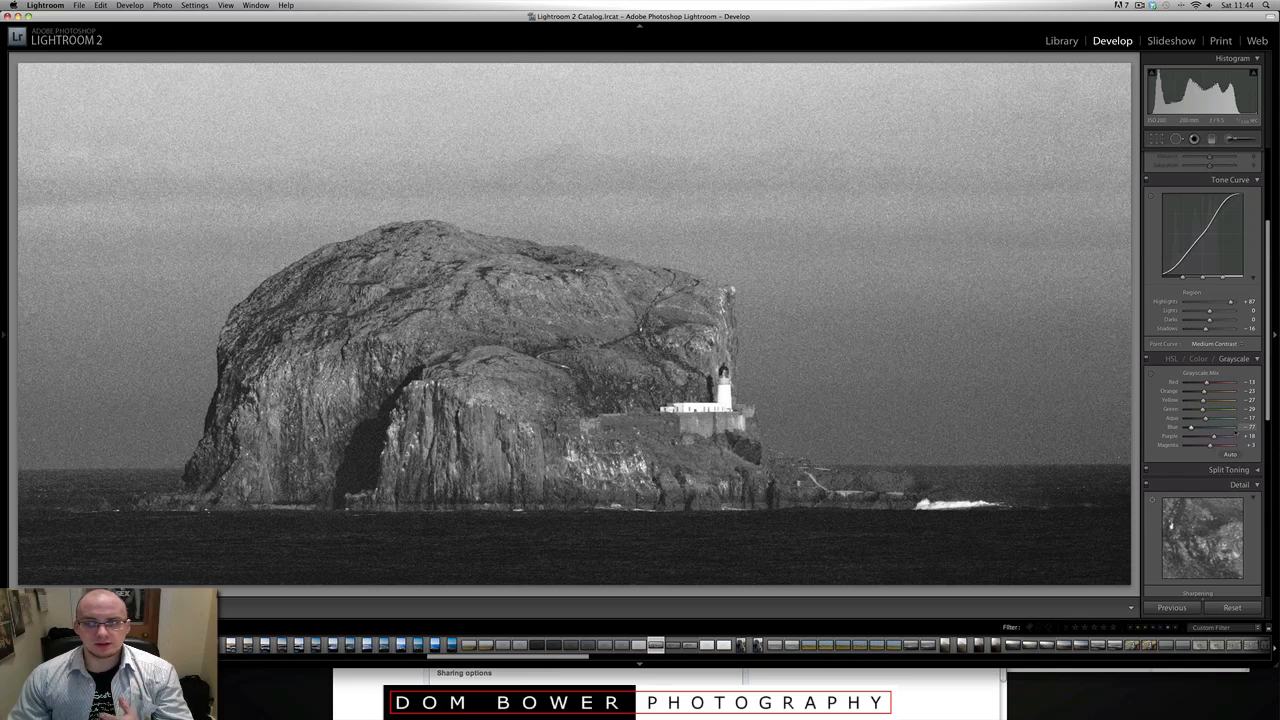
- Steepen the Tone Curve with its region sliders for punchier contrast
left_click_drag(1190, 428, 1236, 428)
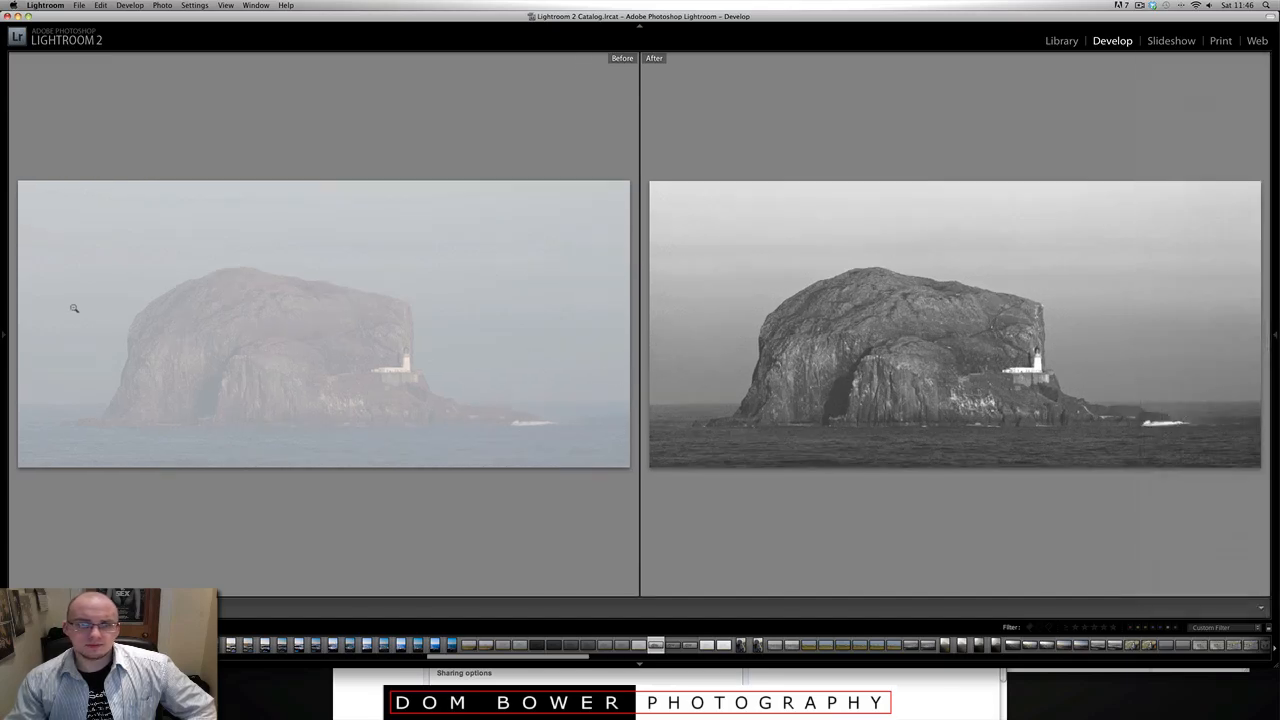
mouse_move(240, 308)
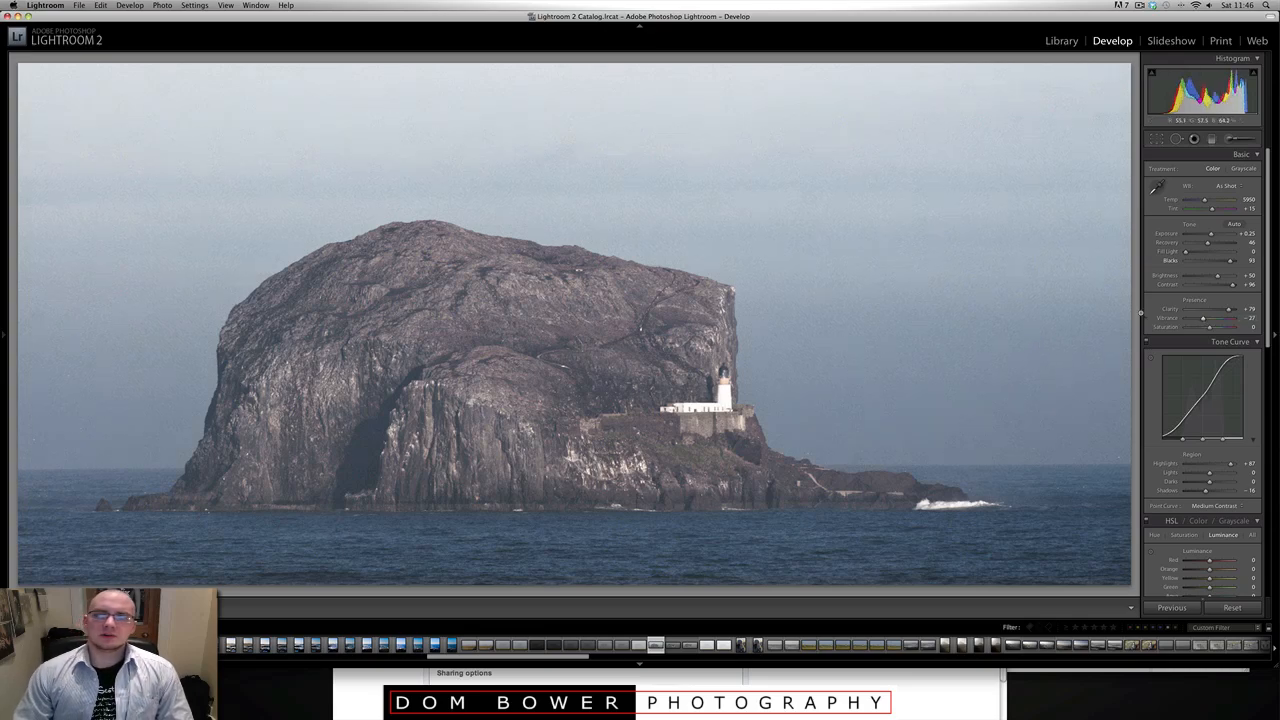
- Switch the Treatment back from Color to Grayscale
left_click(1244, 168)
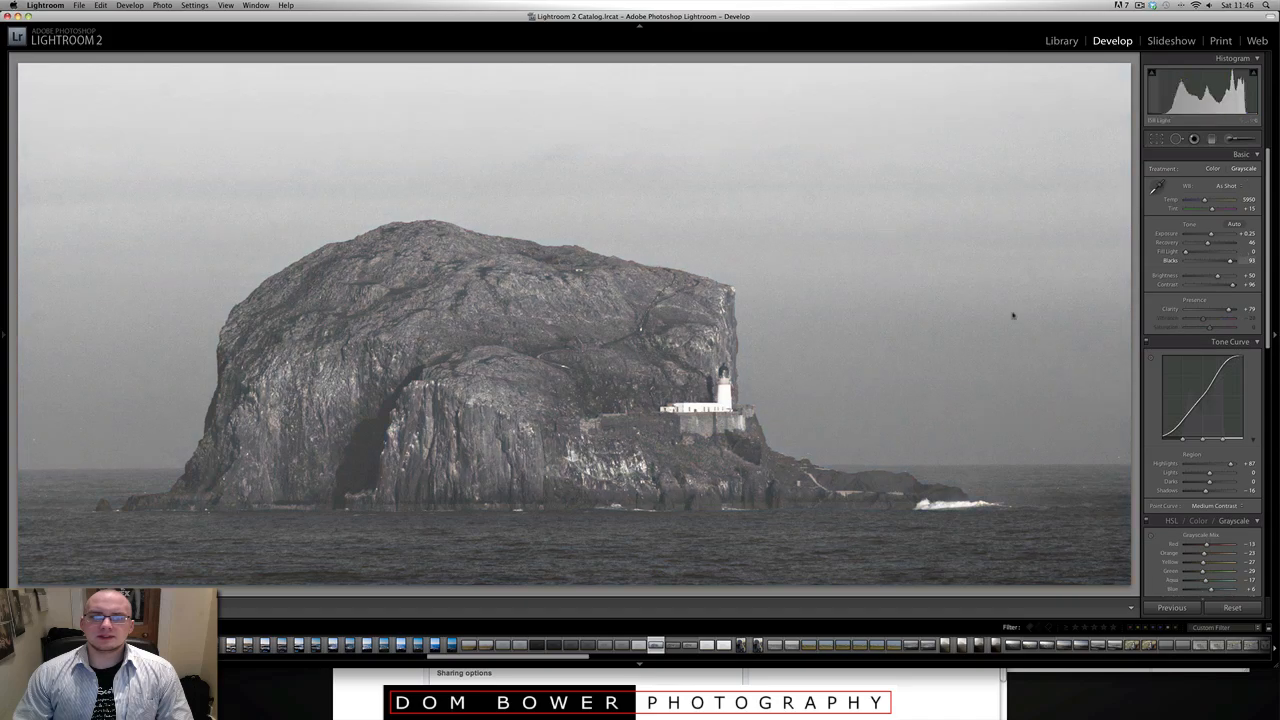
mouse_move(810, 350)
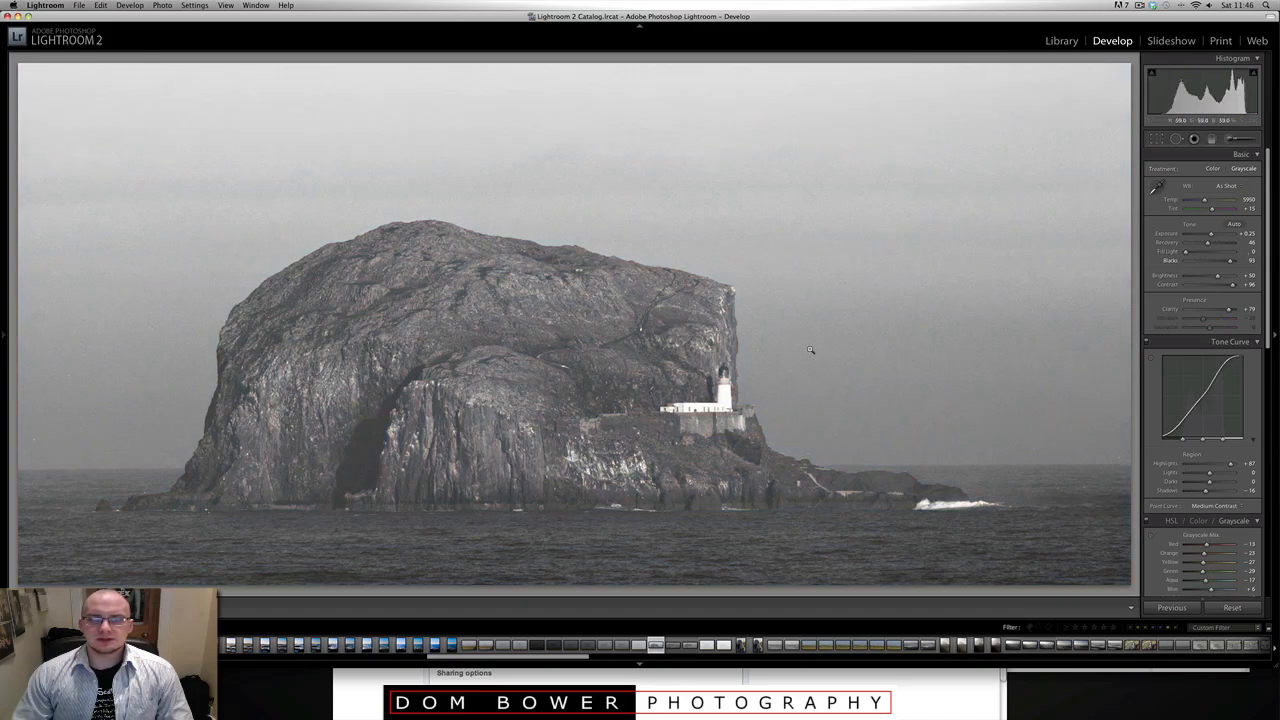